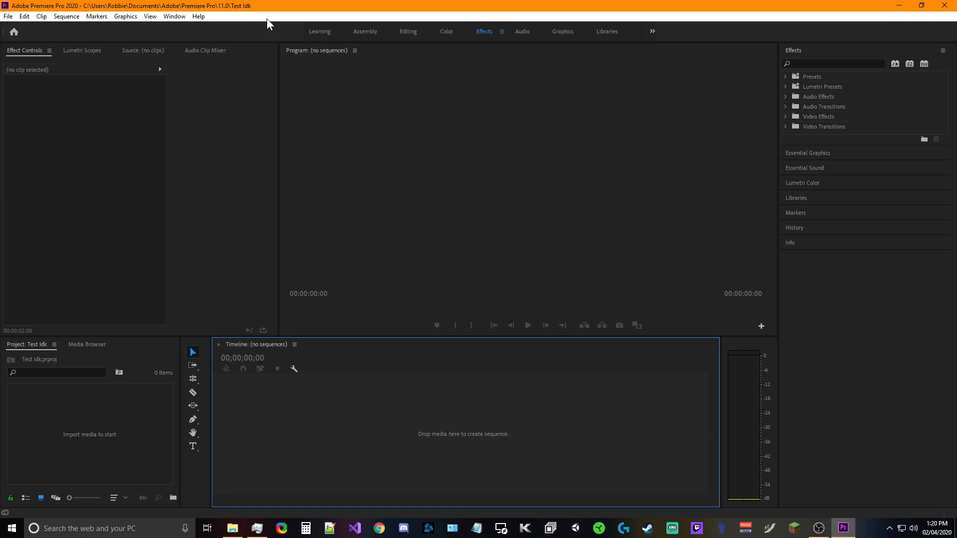
mouse_move(261, 12)
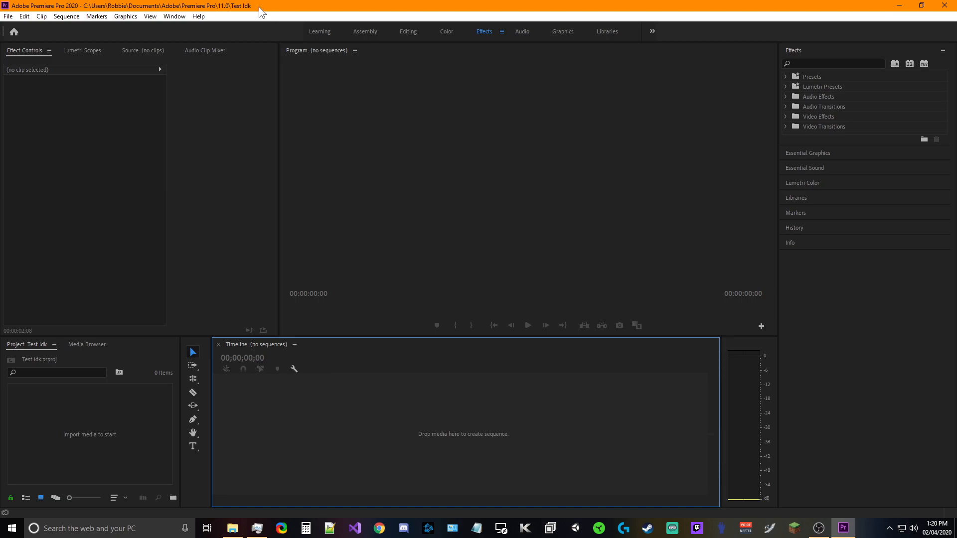
Step: Browse from This PC into New Volume (R:) and its YouTube folder of dated recordings
click(231, 528)
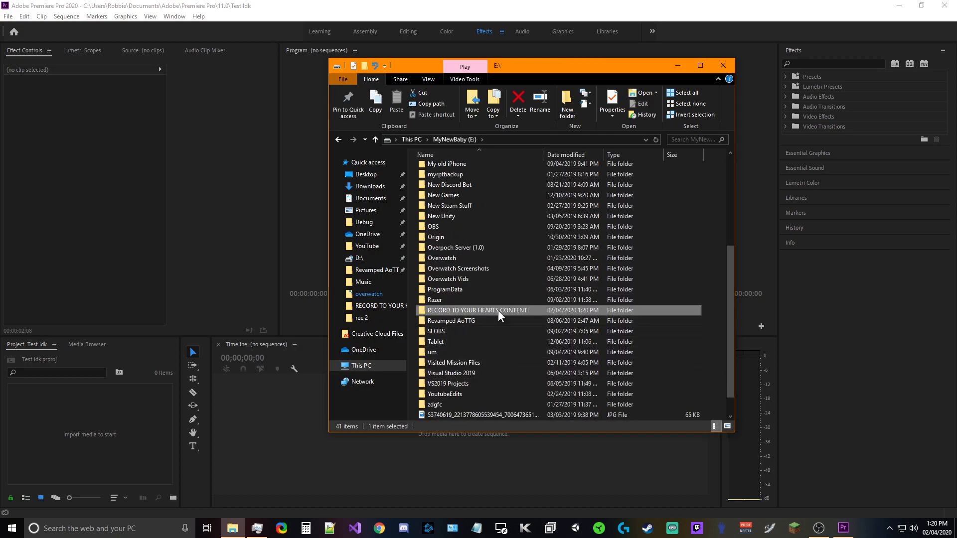
click(361, 366)
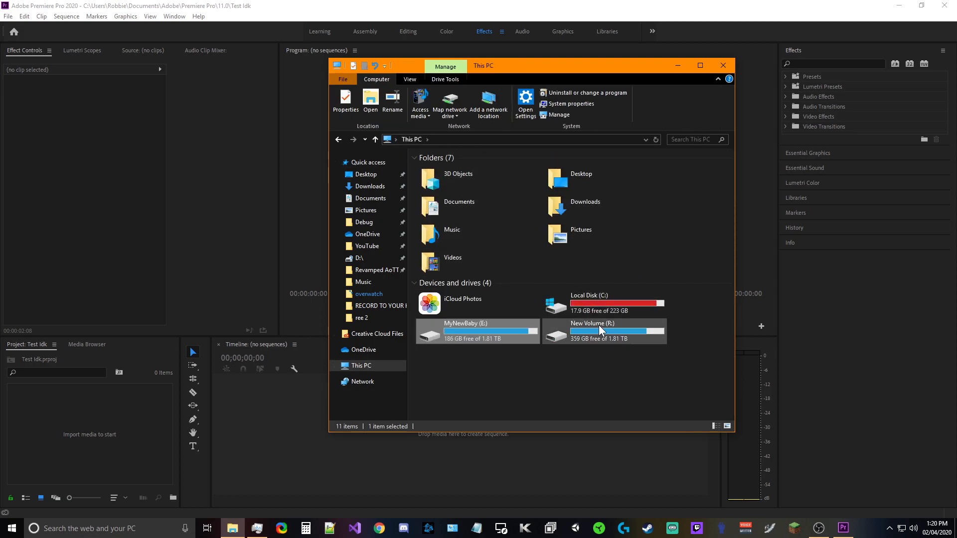
double_click(592, 331)
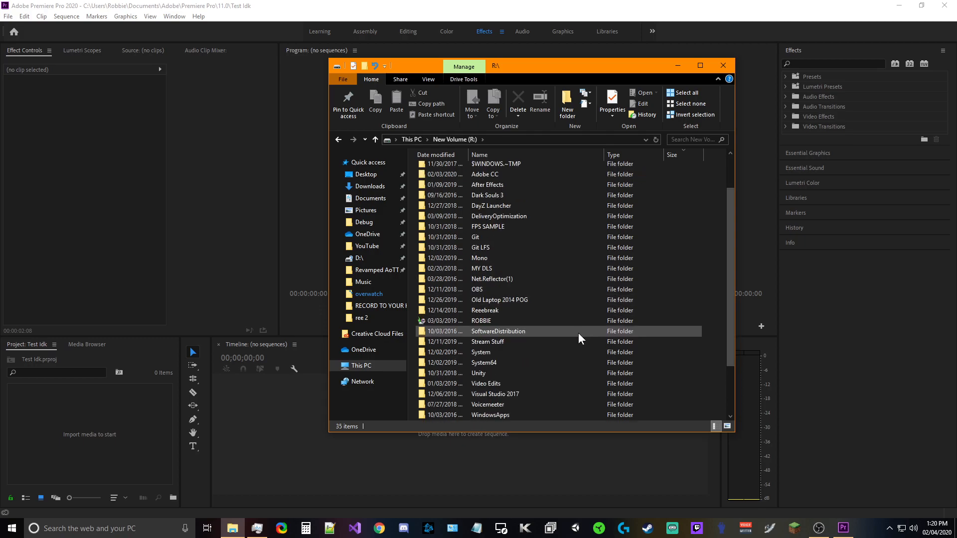
scroll(down, 3)
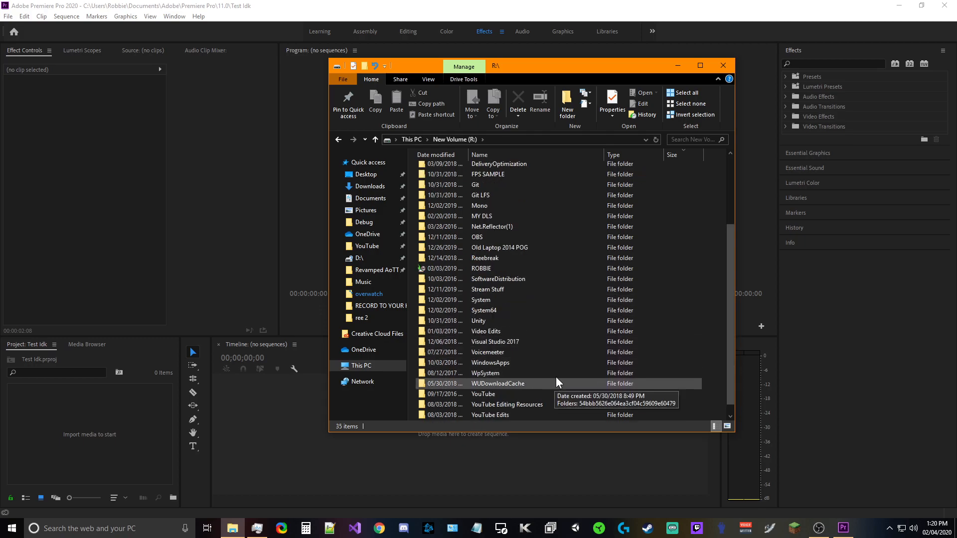
double_click(482, 394)
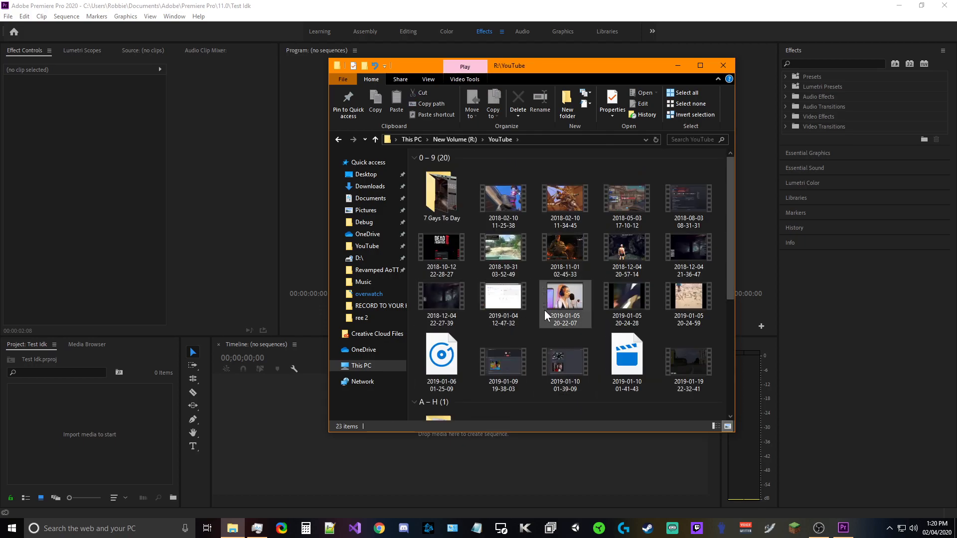
click(564, 303)
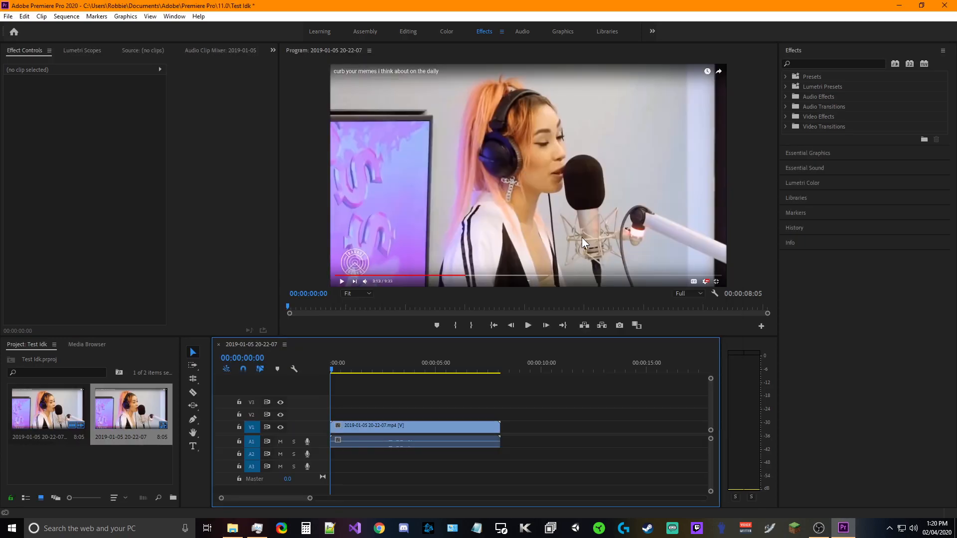
click(527, 325)
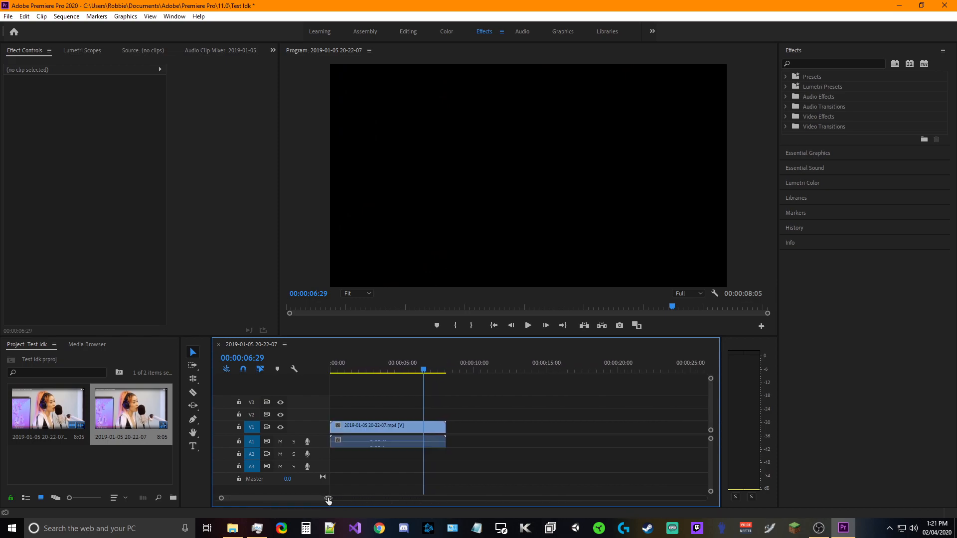
drag(328, 498, 279, 498)
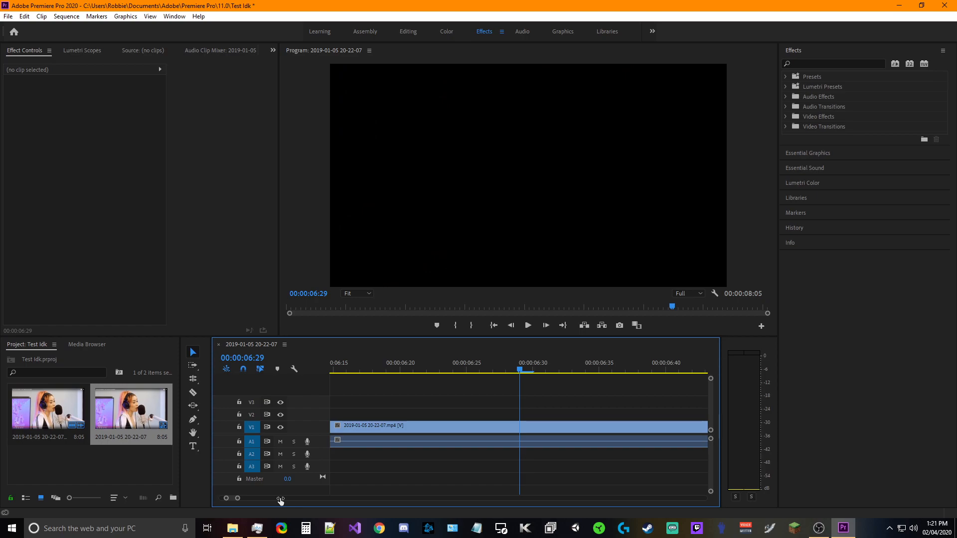
drag(255, 499, 296, 499)
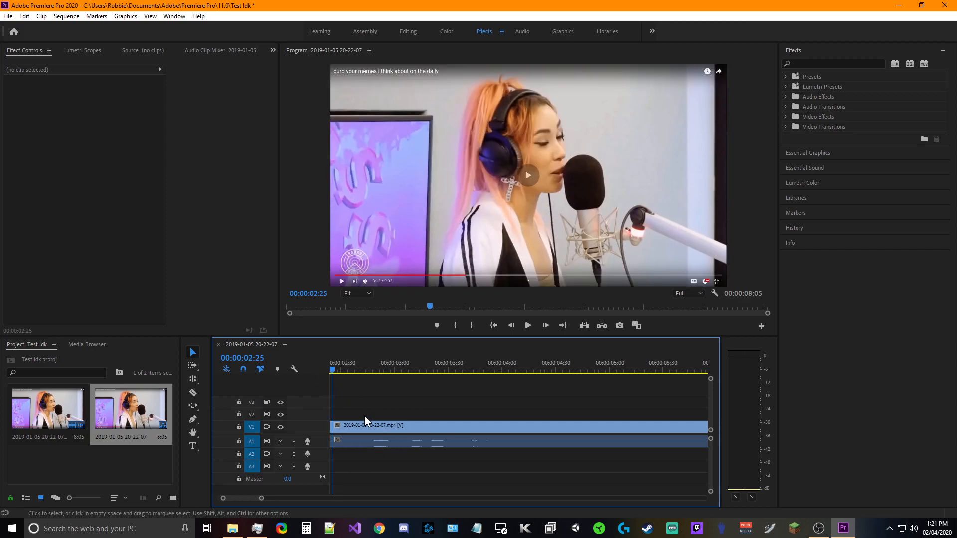
Step: Zoom back out and scrub the playhead to about 3:49 where the man first appears
click(527, 325)
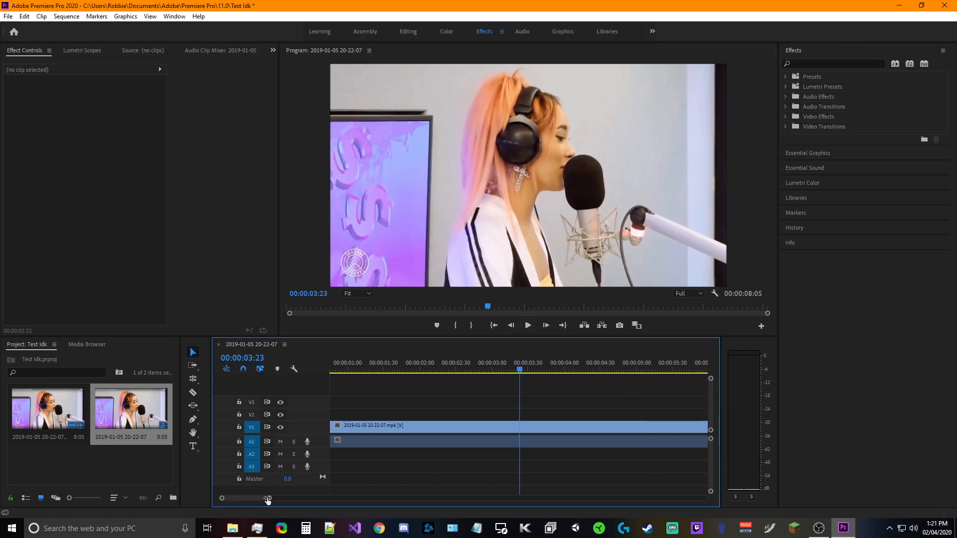
click(527, 325)
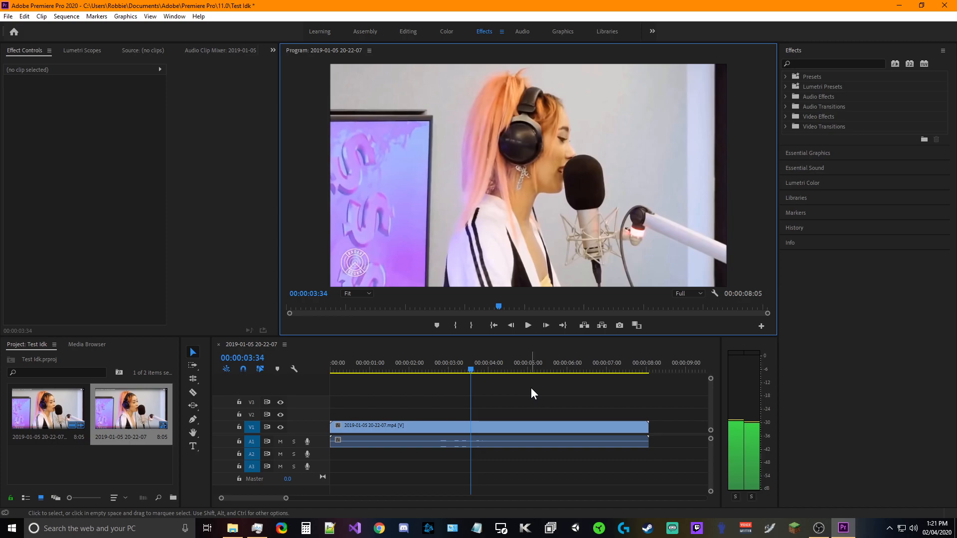
click(528, 325)
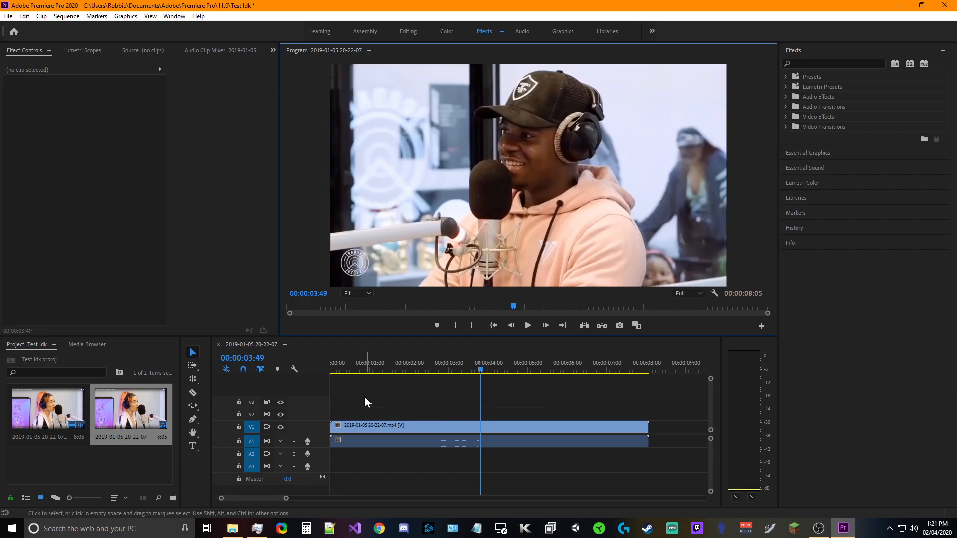
mouse_move(456, 325)
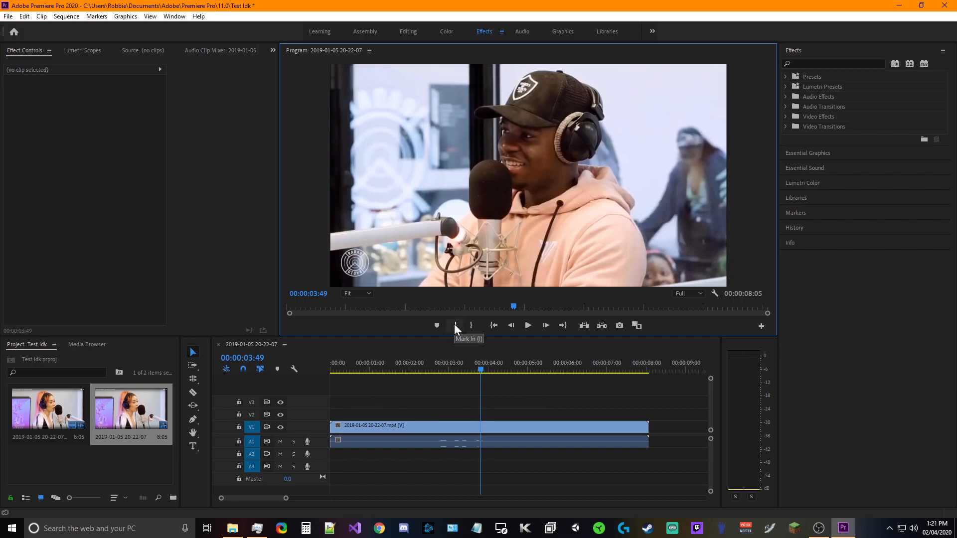
Step: Mark In at 3:49, play forward and pause near 6:04 for the Mark Out
click(456, 325)
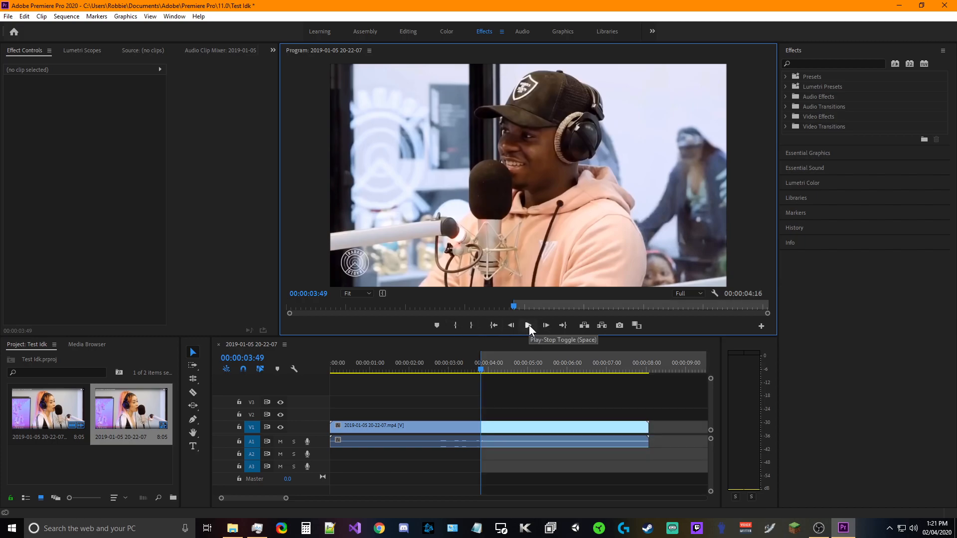
click(528, 325)
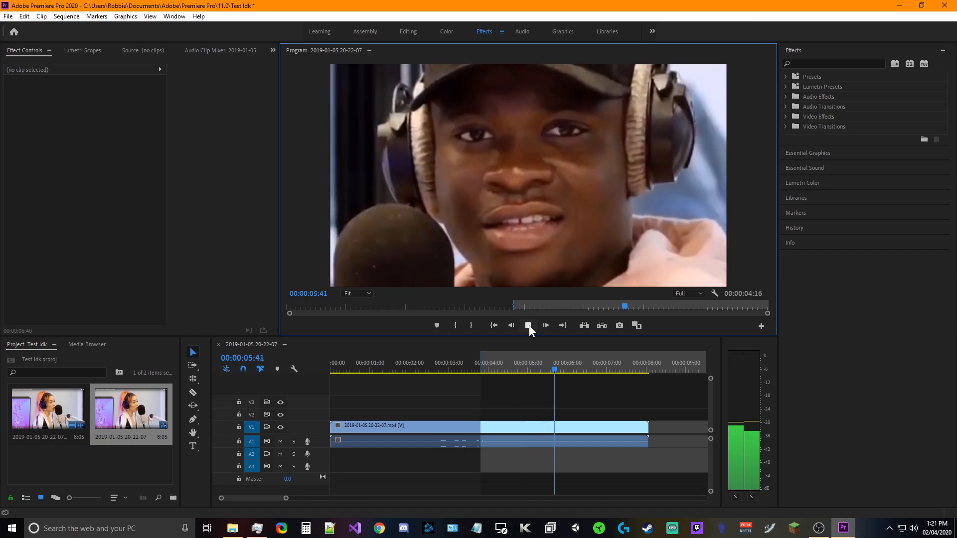
click(528, 325)
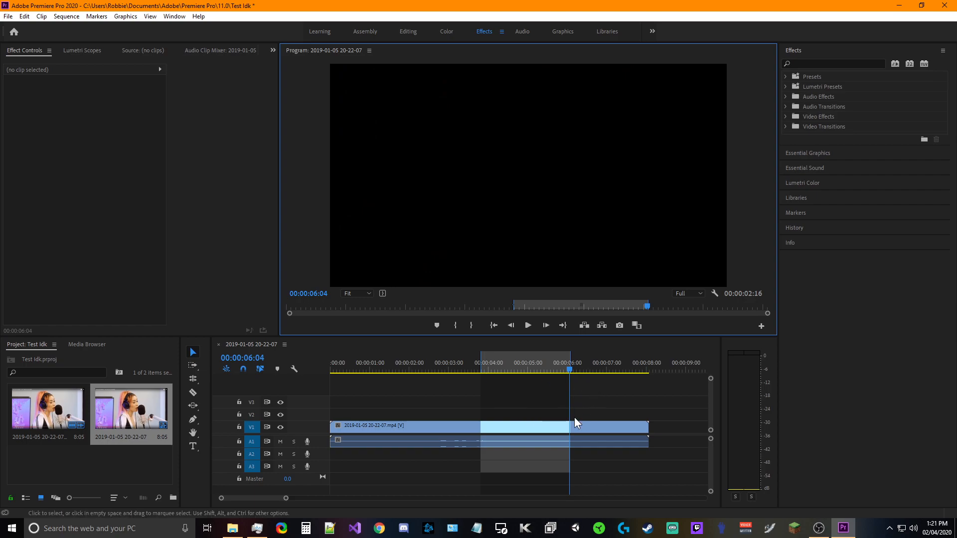
mouse_move(351, 397)
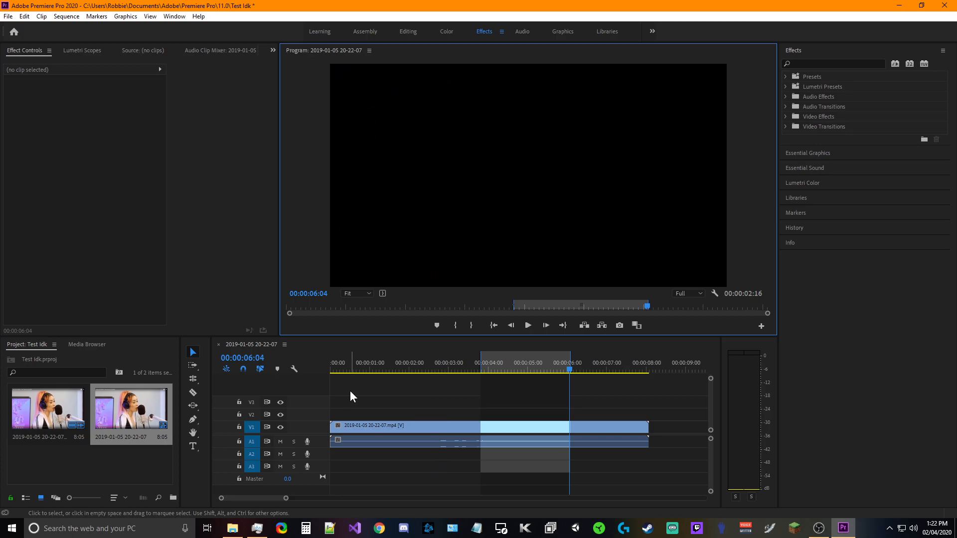
mouse_move(193, 392)
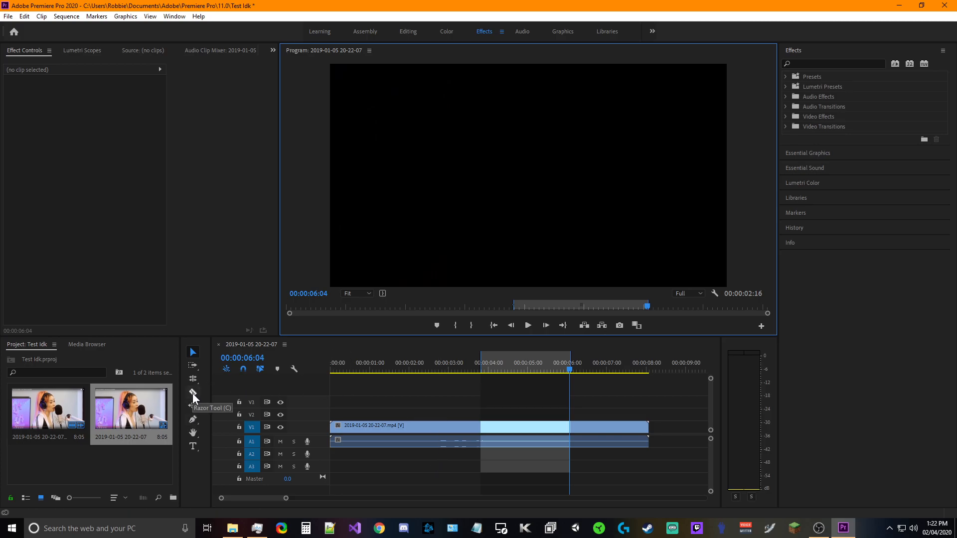
Step: Cut the clip with the Razor tool at the in and out points
click(192, 393)
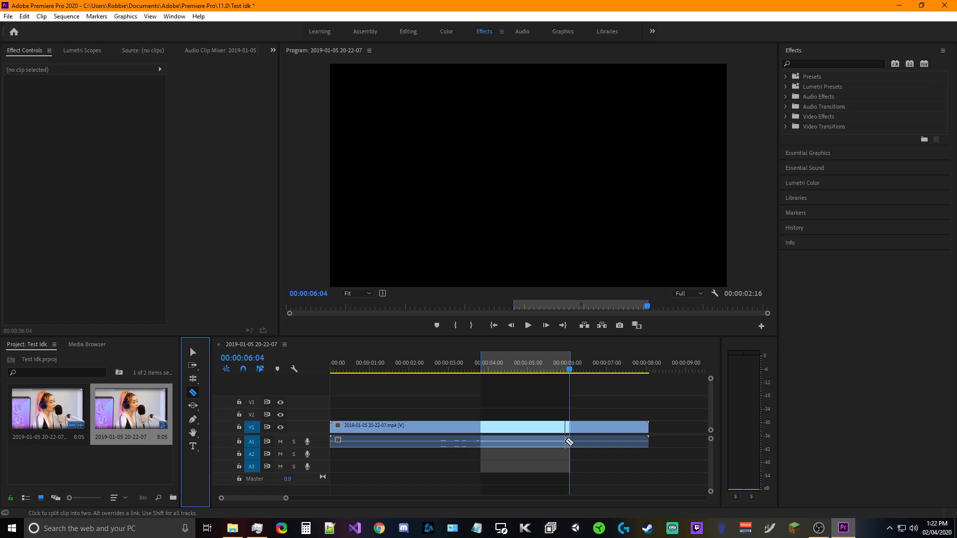
mouse_move(512, 427)
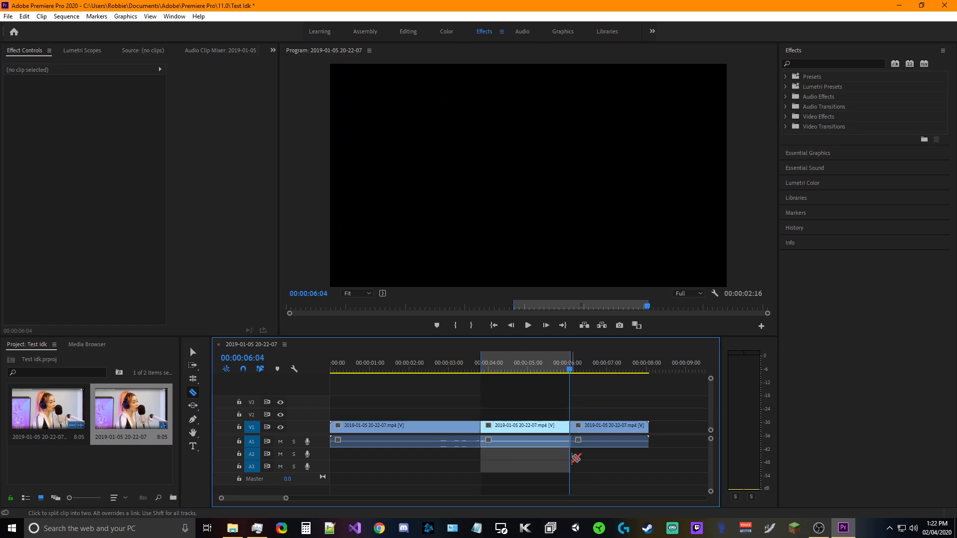
mouse_move(192, 352)
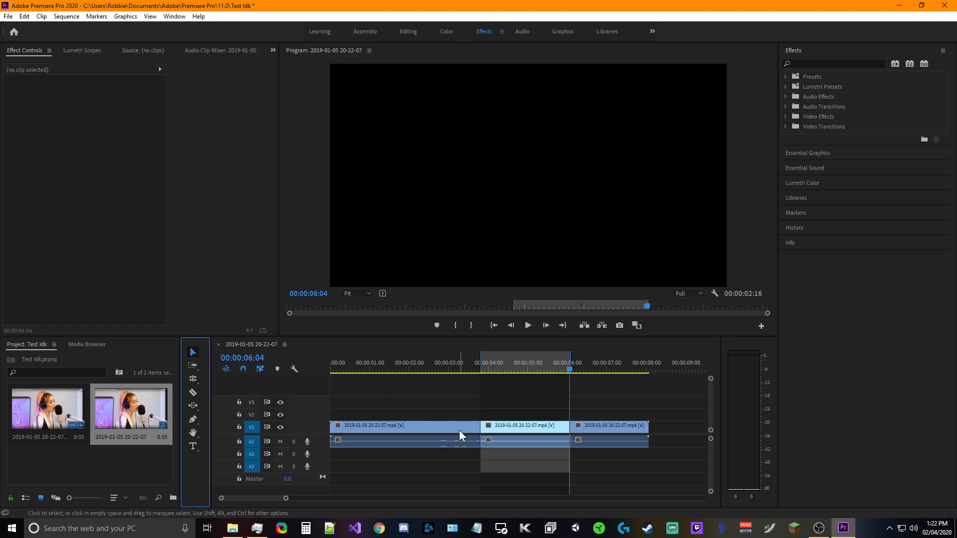
Step: Delete the outer pieces, move the man's piece to 0:00 and play it back to check
click(403, 426)
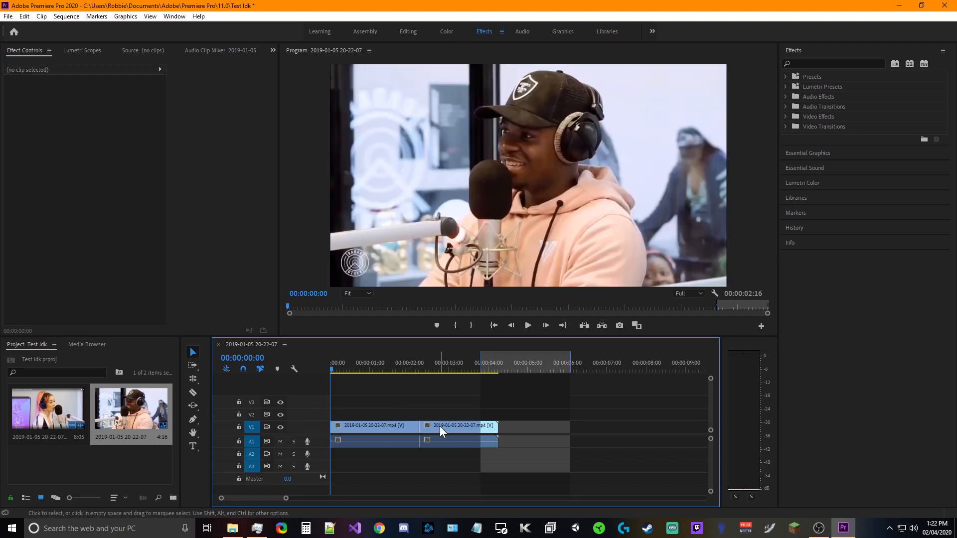
click(459, 426)
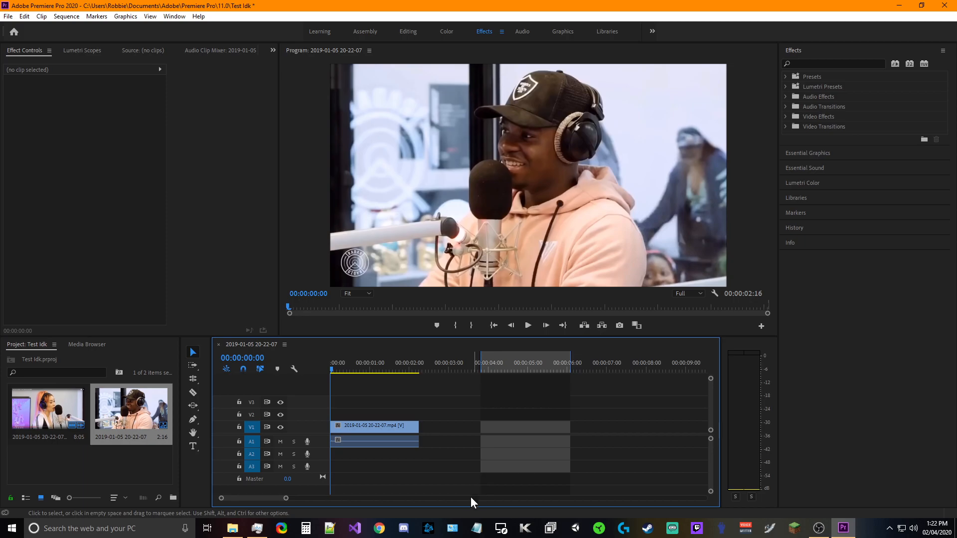
click(527, 325)
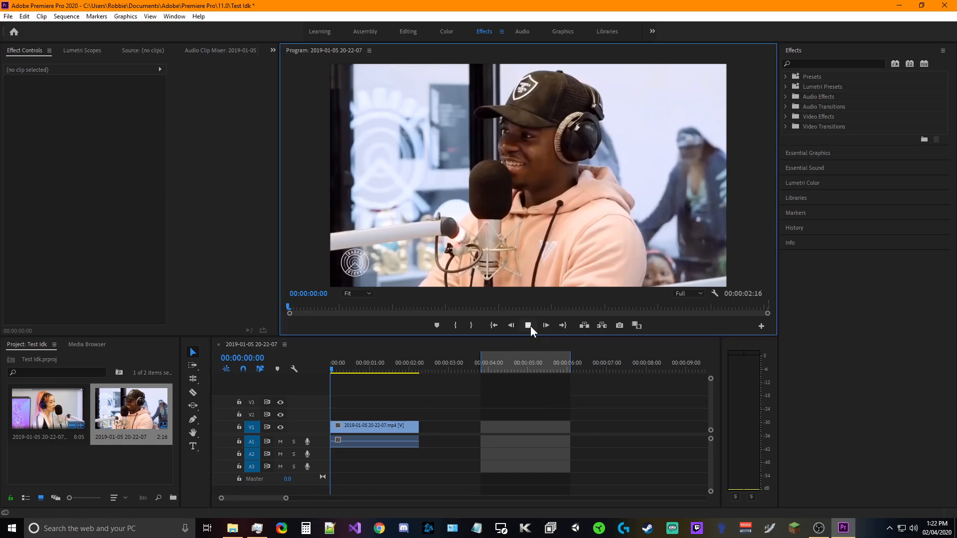
click(528, 325)
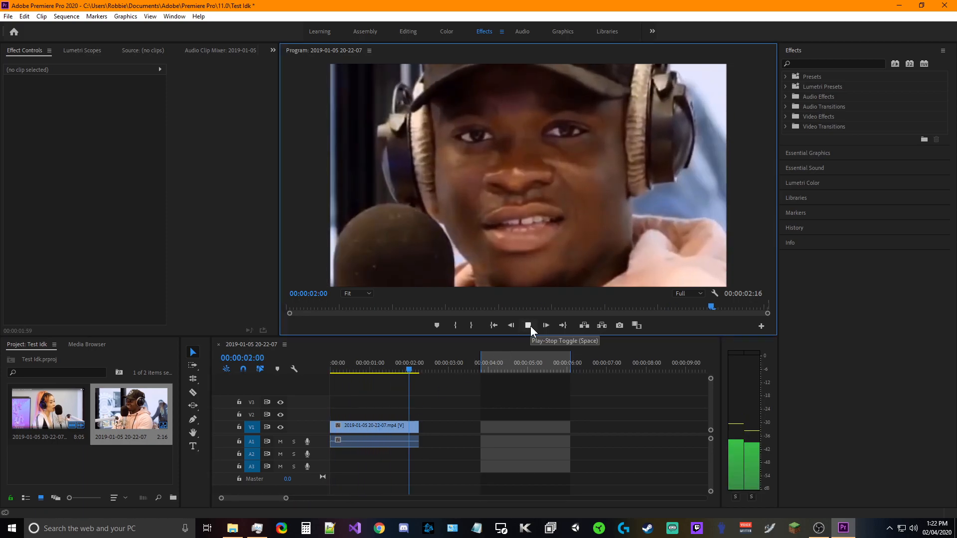